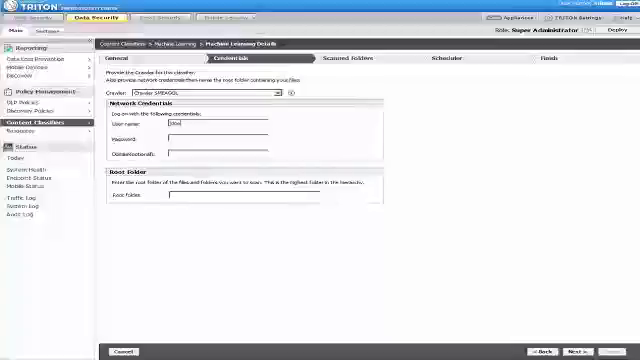
Enter the crawler's logon password and begin the root folder path with '\\'
{"action": "type", "text": "*****"}
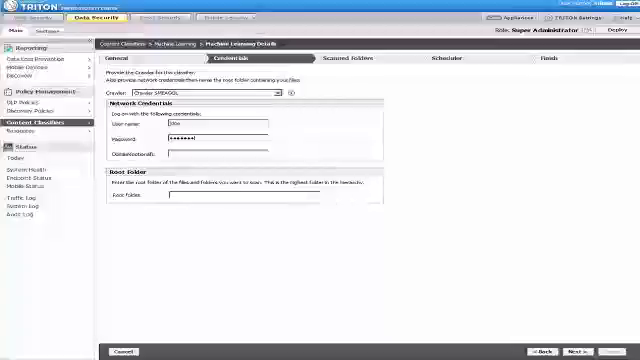
{"action": "type", "text": "\\\\intel\\MDSC"}
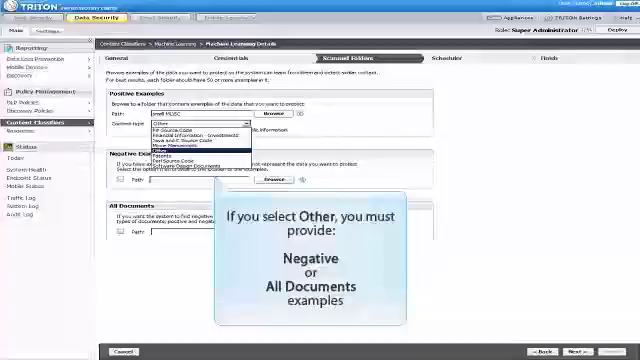
Choose the content type of the positive examples for the classifier
{"action": "left_click", "coordinate": [200, 127]}
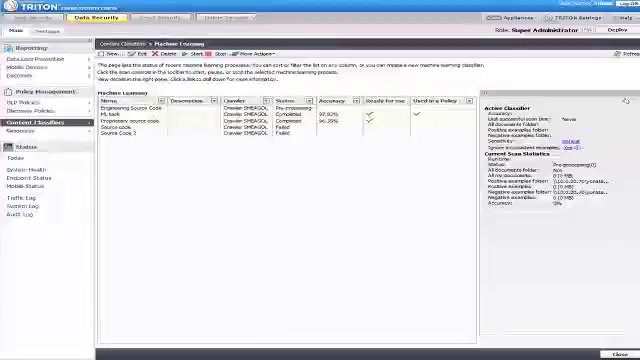
Show the details of the completed ML task classifier in the right panel
{"action": "left_click", "coordinate": [150, 105]}
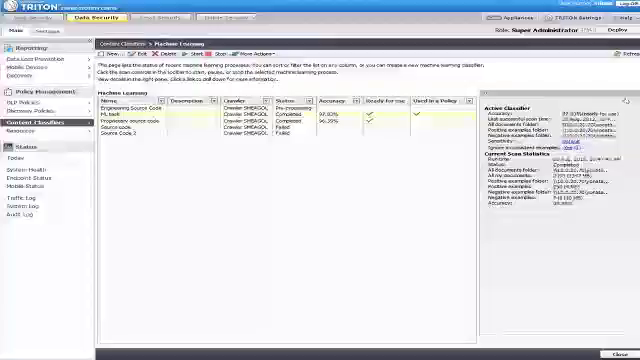